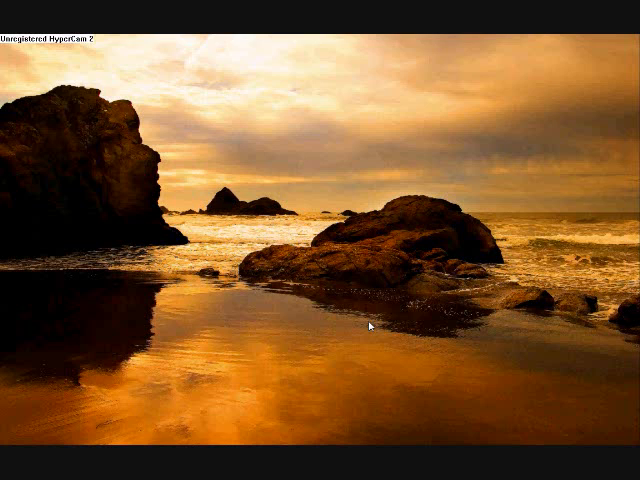
mouse_move(373, 327)
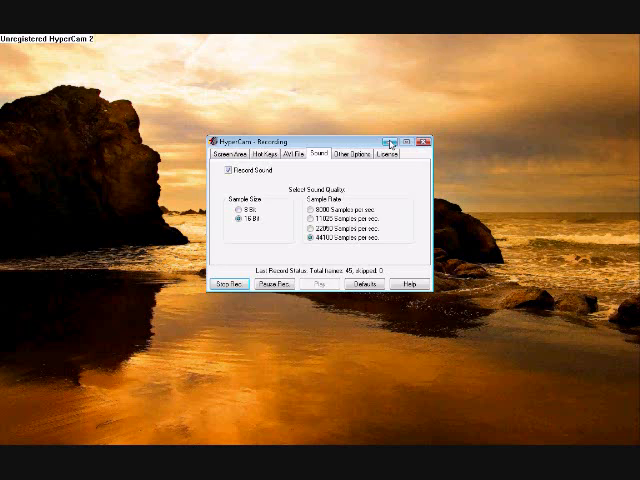
Step: Minimize the HyperCam 2 window so recording continues in the background
click(417, 139)
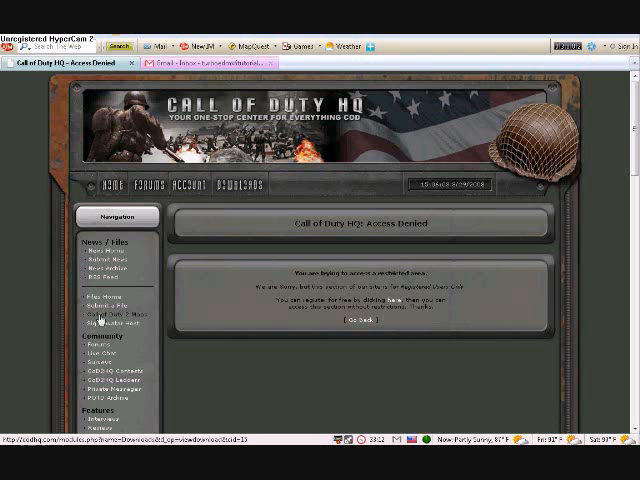
mouse_move(233, 223)
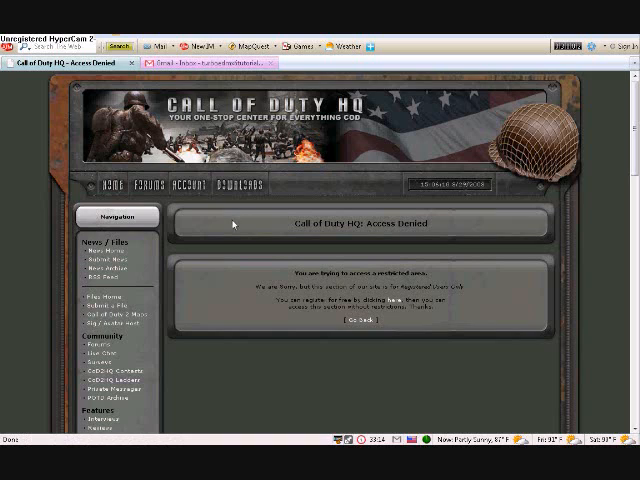
mouse_move(608, 285)
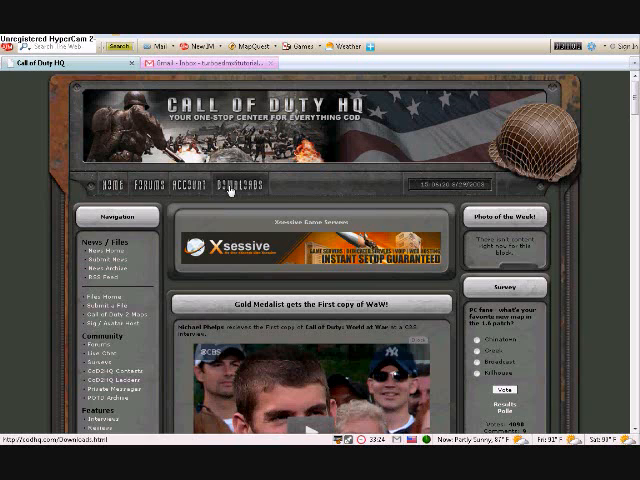
click(233, 185)
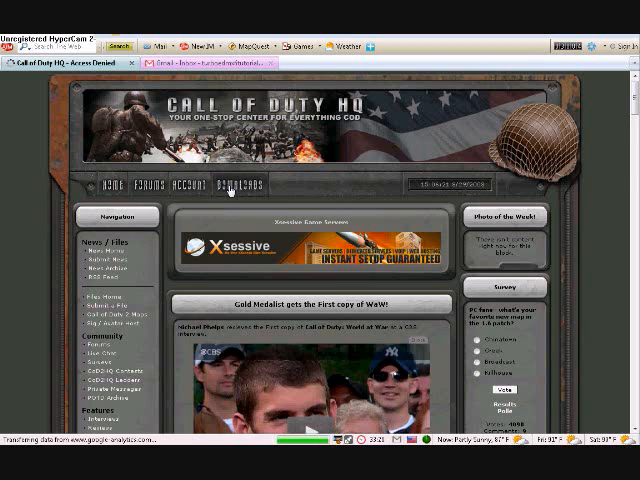
click(232, 184)
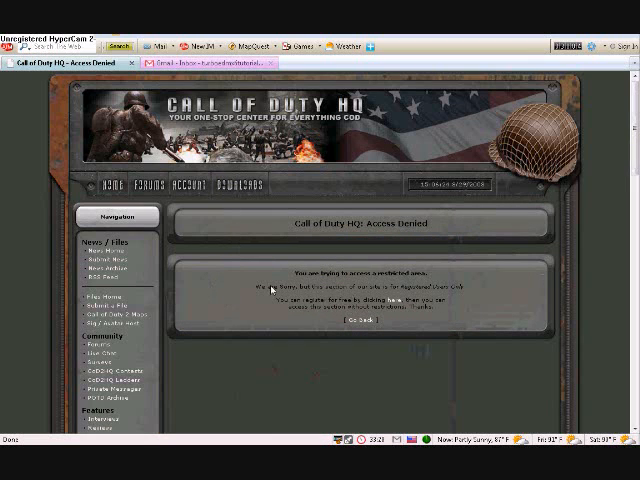
mouse_move(435, 293)
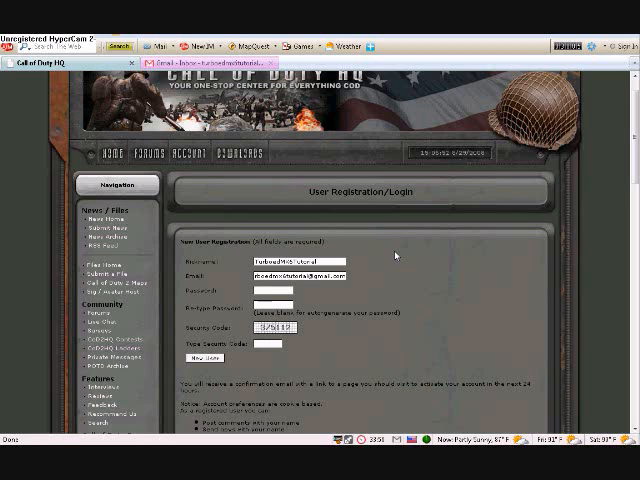
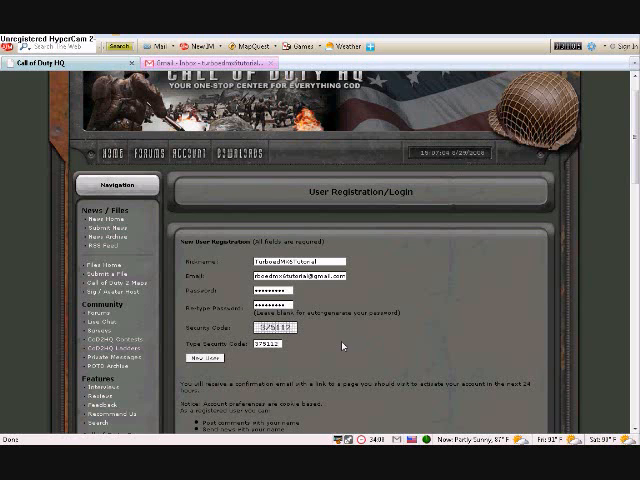
click(200, 357)
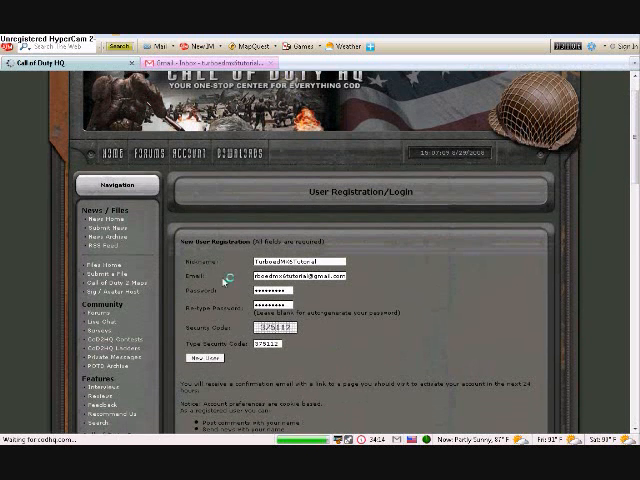
click(201, 357)
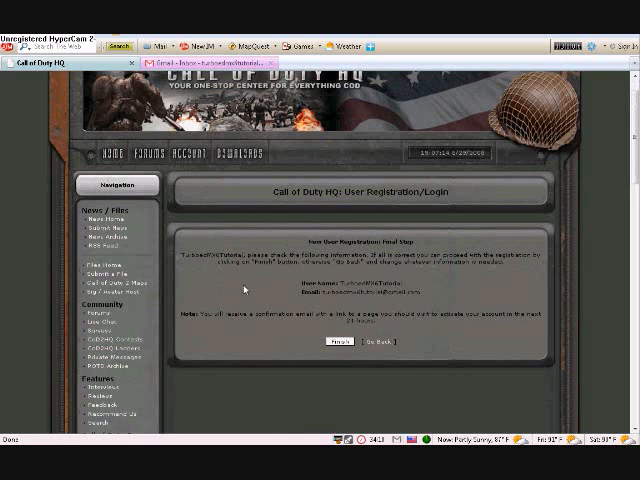
mouse_move(380, 328)
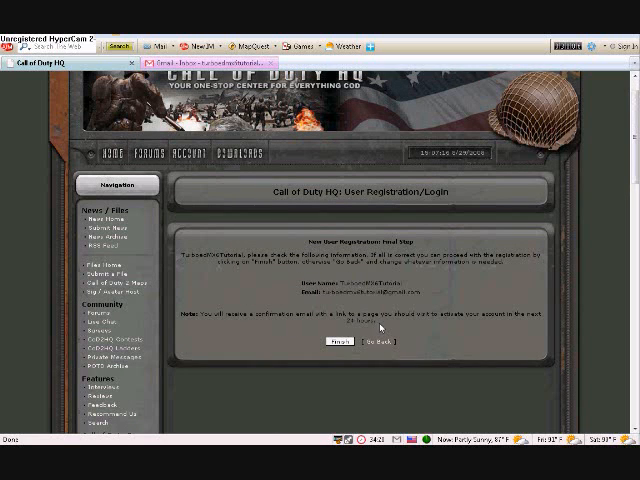
click(347, 341)
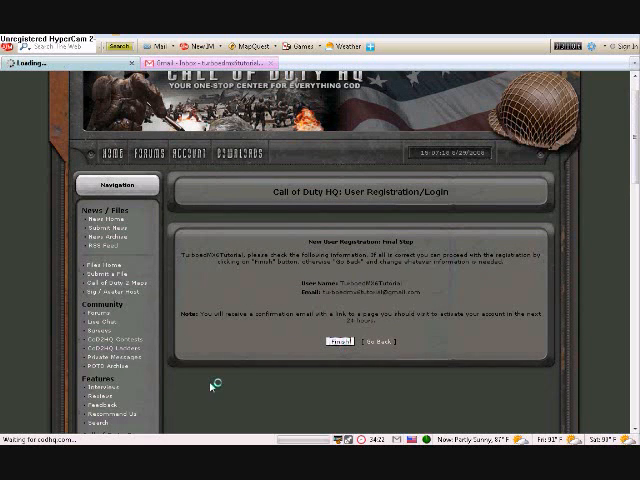
click(344, 340)
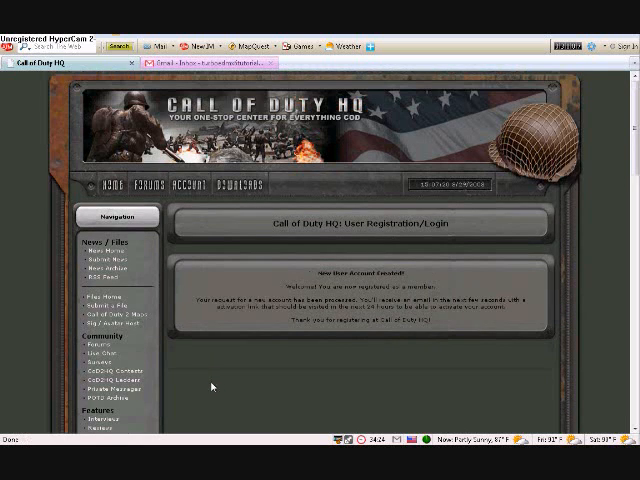
mouse_move(225, 283)
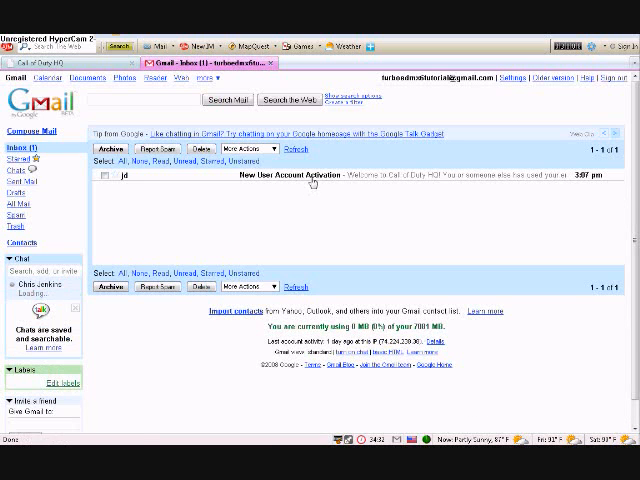
Step: Open the 'New User Account Activation' email from the Gmail inbox
click(300, 179)
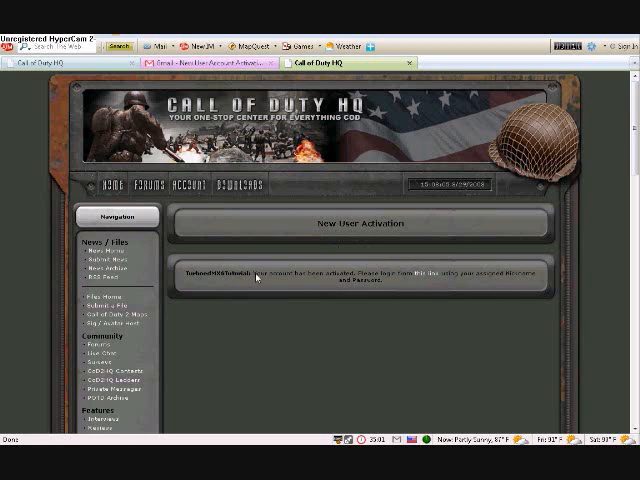
mouse_move(316, 305)
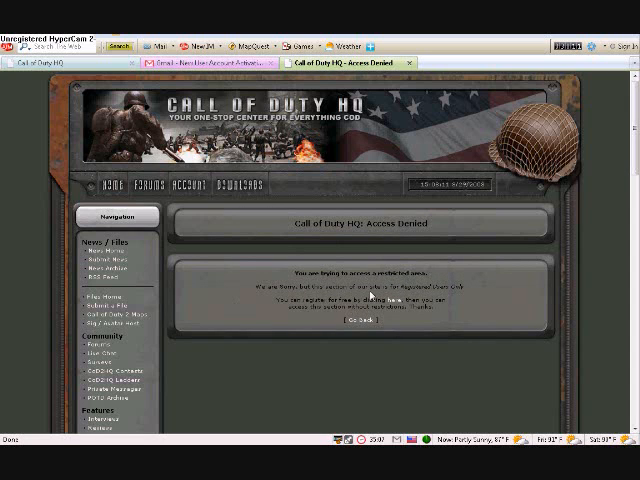
Step: Scroll to the User Info box and log in with the new account
scroll(down, 3)
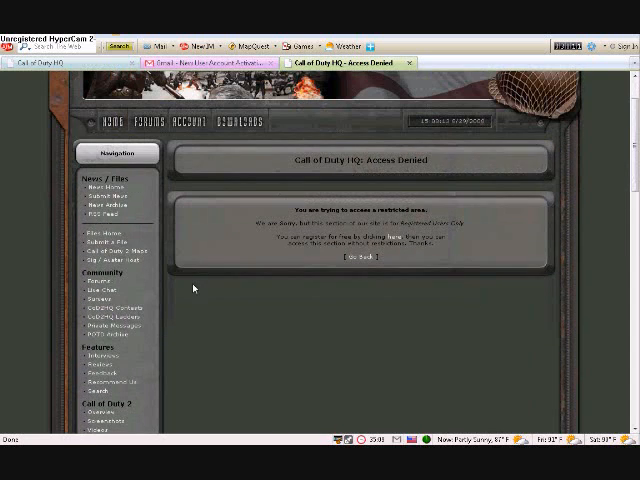
scroll(down, 3)
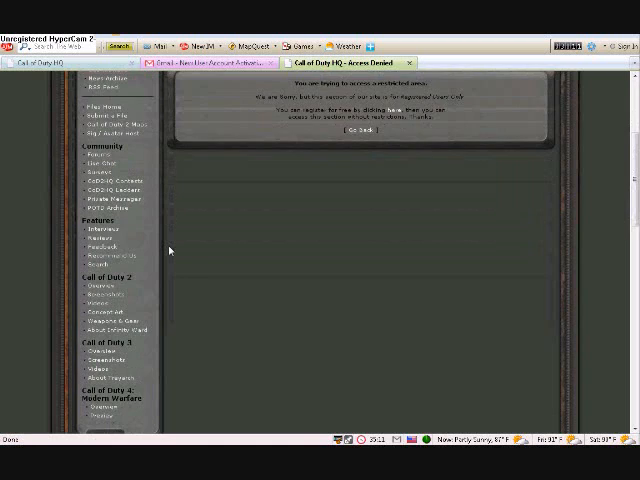
scroll(down, 3)
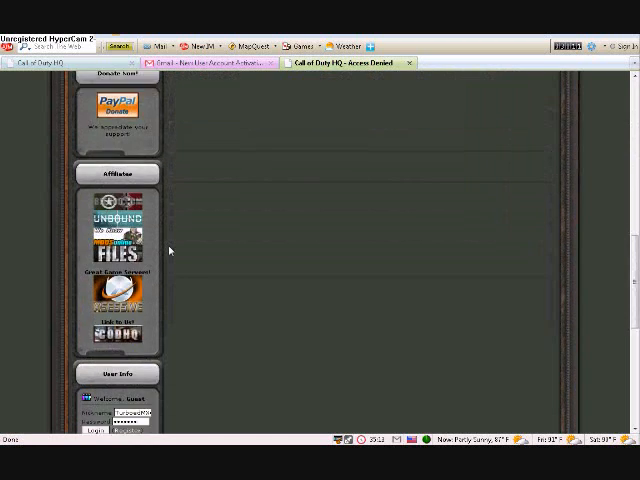
scroll(down, 3)
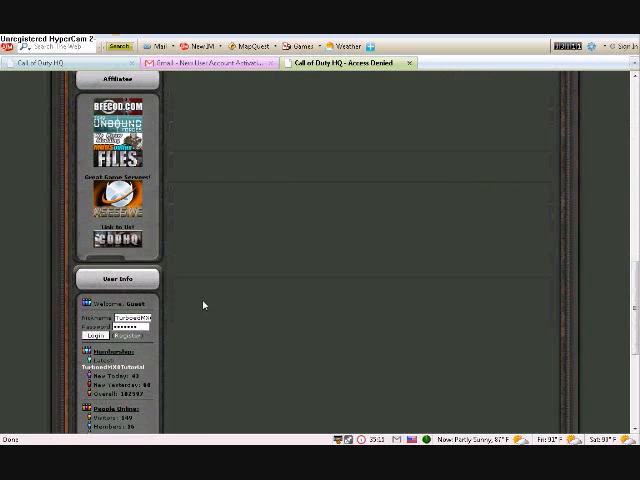
scroll(down, 3)
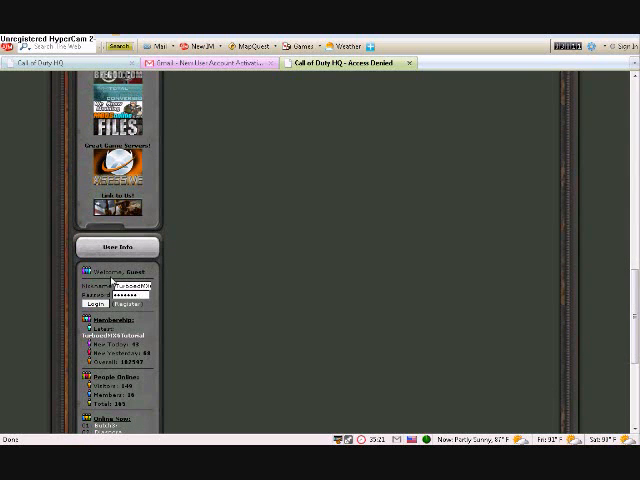
click(96, 304)
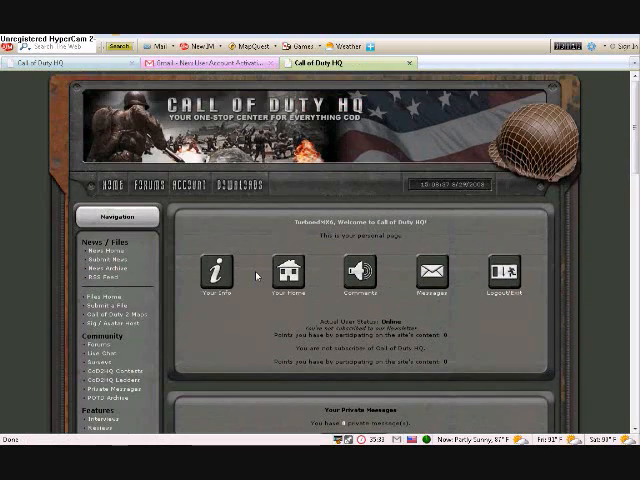
Step: Go to Downloads, open the CoD4 Patches category, and browse patches 1.1–1.7
click(239, 184)
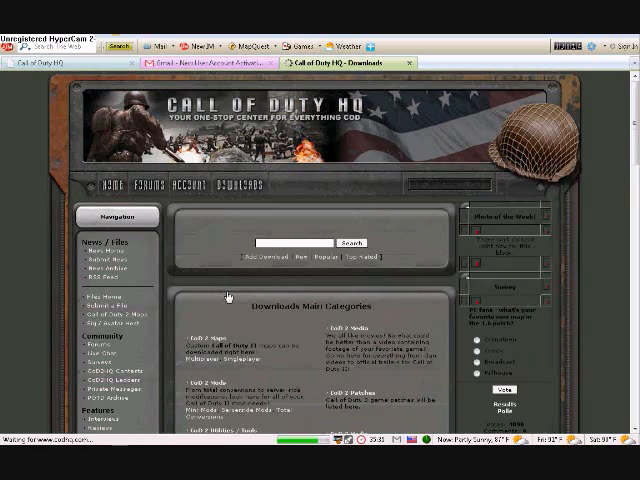
scroll(down, 3)
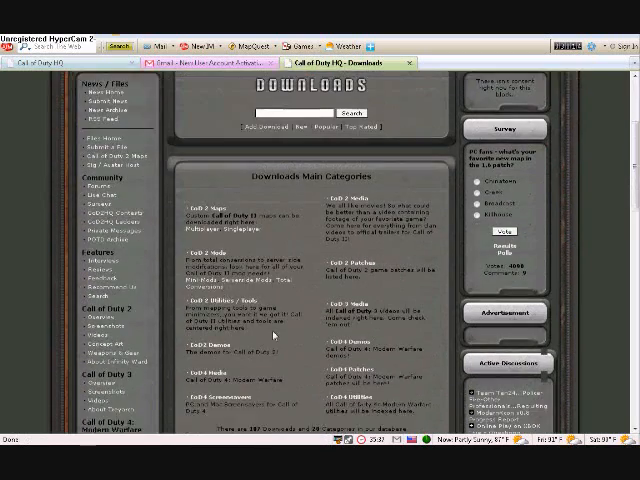
scroll(down, 3)
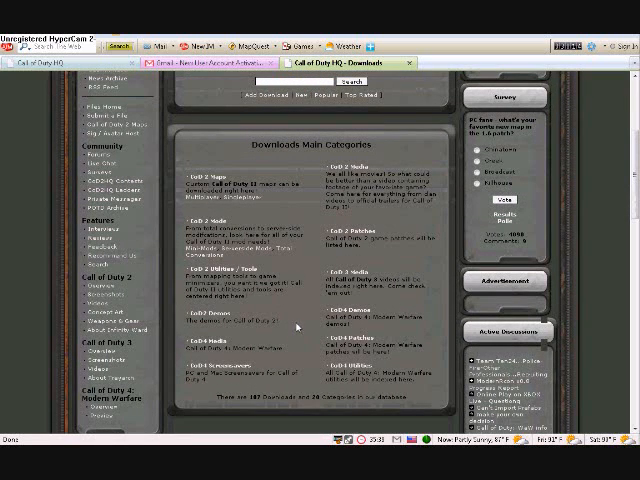
click(345, 339)
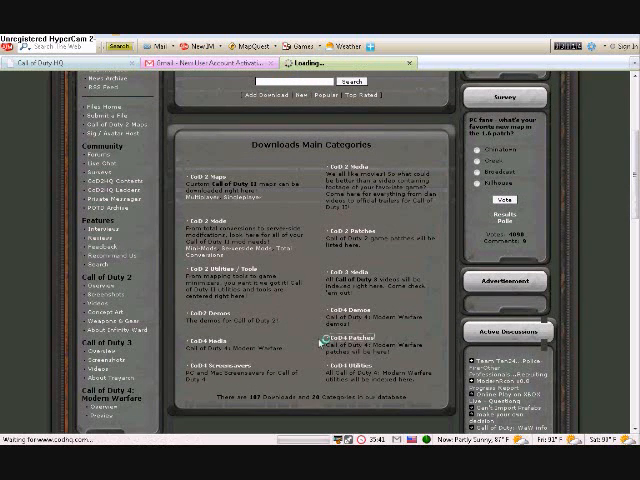
click(340, 338)
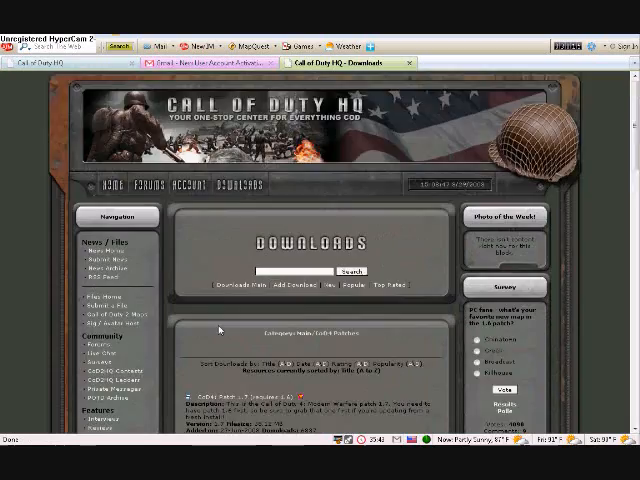
scroll(down, 3)
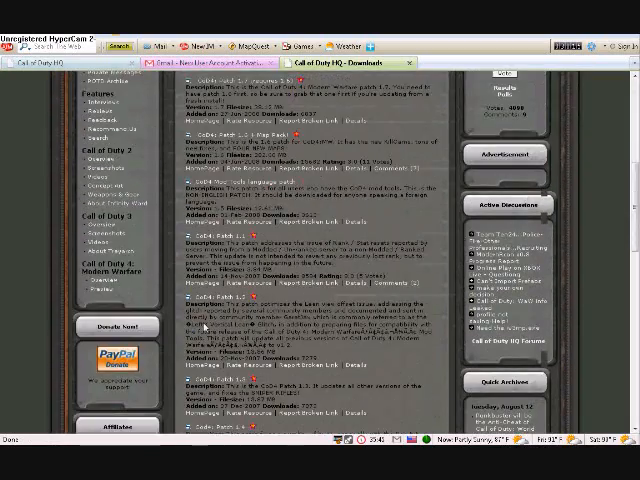
scroll(up, 3)
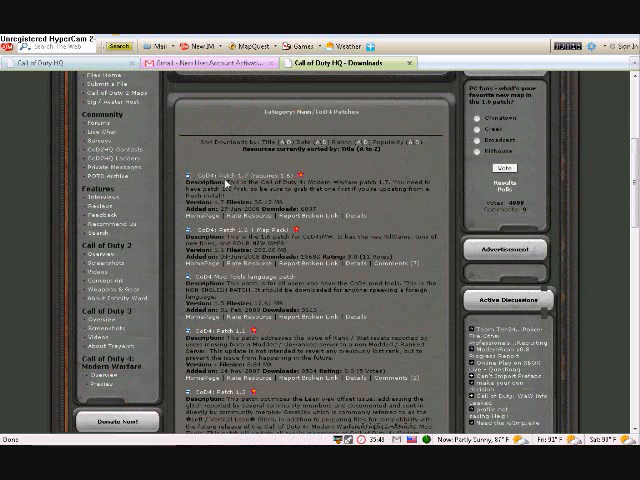
scroll(down, 3)
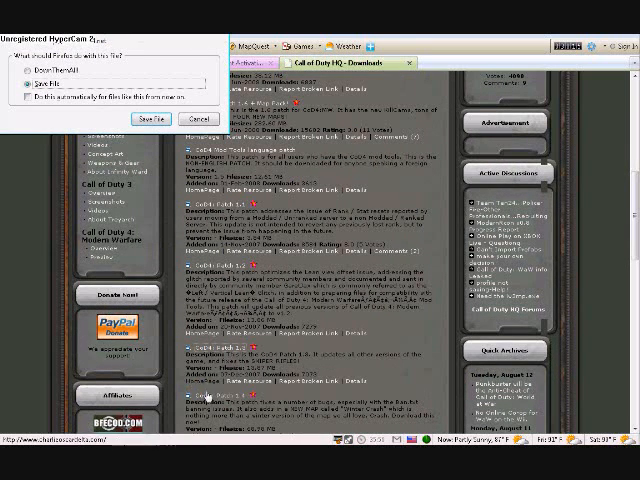
Step: Start downloading the CoD4 patch installers, choosing Save File in each Firefox prompt
click(147, 119)
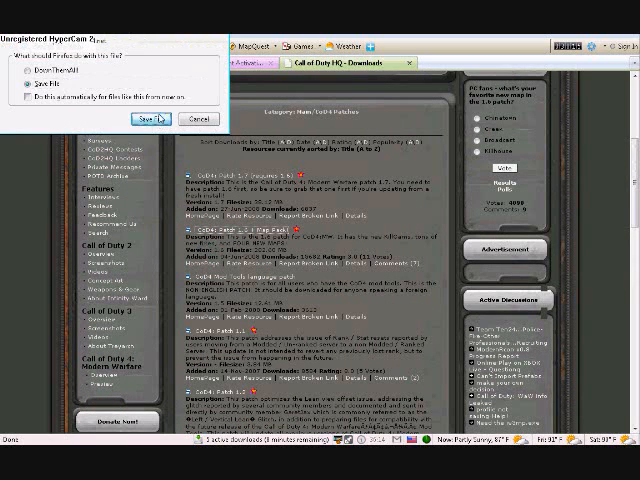
click(150, 119)
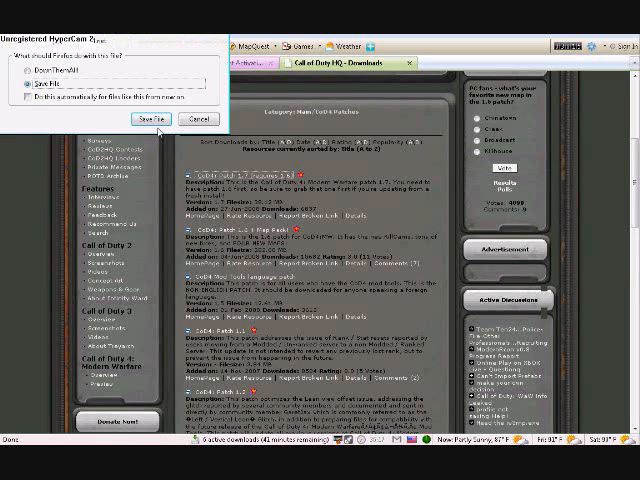
click(152, 118)
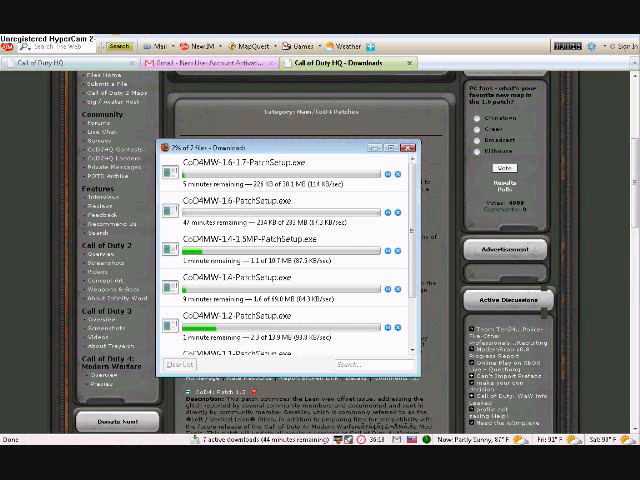
Step: Scroll the Firefox Downloads window while the seven patch installers finish
scroll(down, 3)
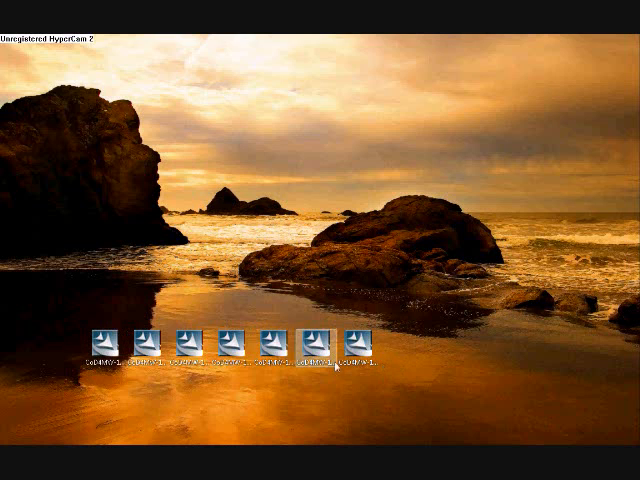
Step: Run the 1.1 PatchSetup installer and dismiss its already-installed message
double_click(317, 345)
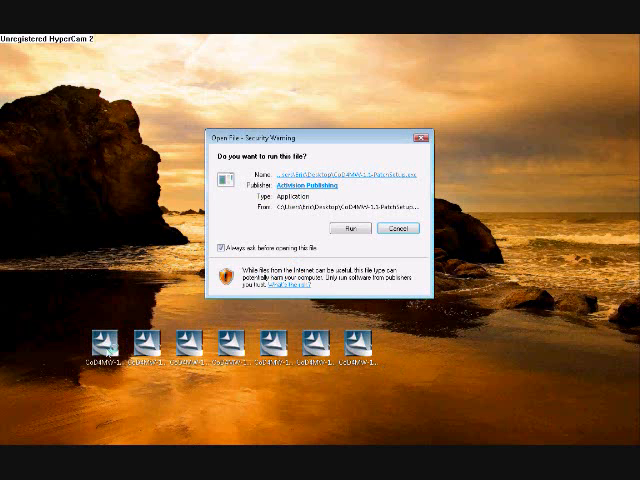
click(359, 228)
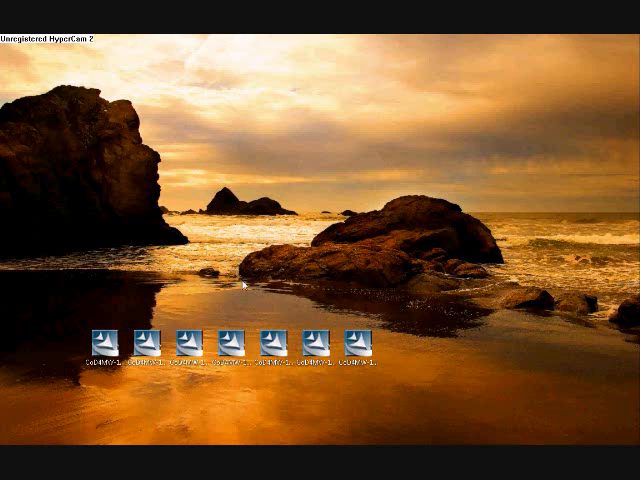
mouse_move(322, 328)
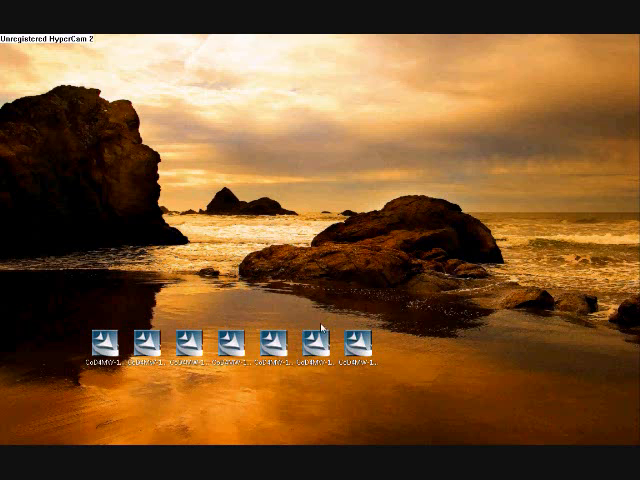
mouse_move(247, 178)
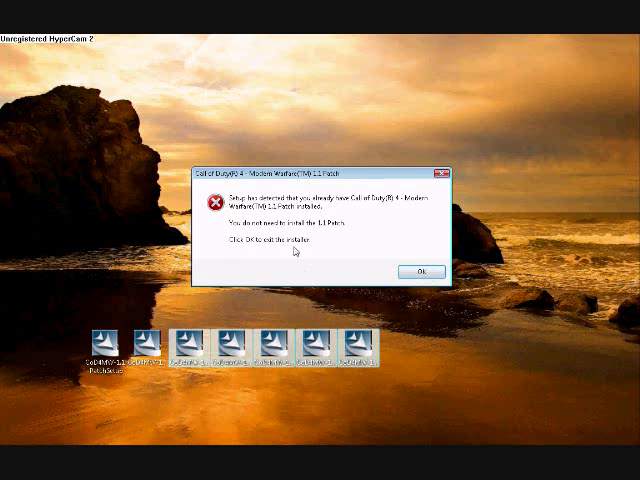
click(420, 271)
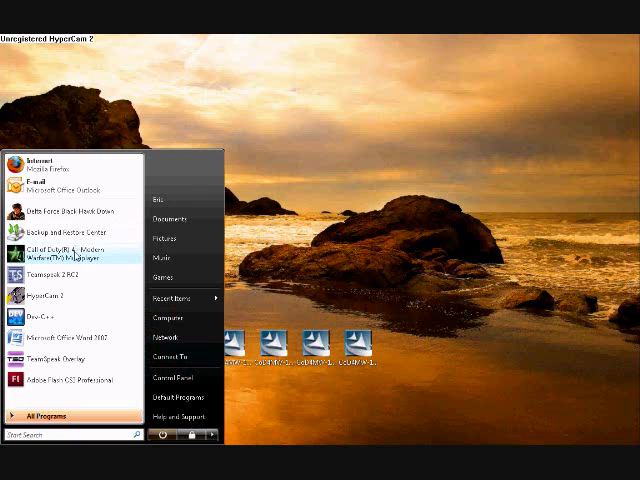
Step: Launch Call of Duty(R) 4 - Modern Warfare(TM) Multiplayer from the Start menu
click(75, 258)
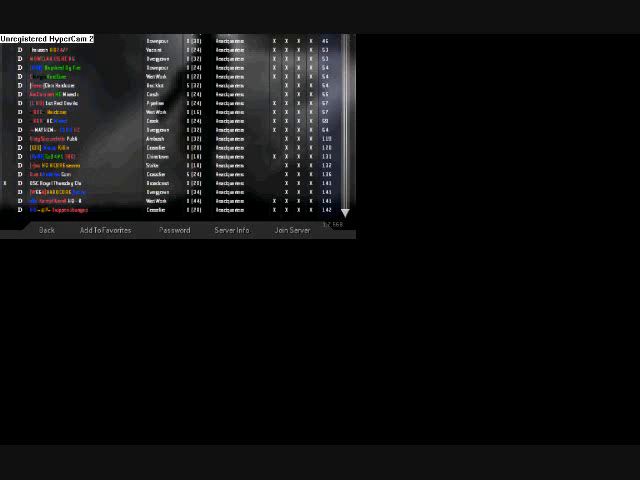
Step: Scroll the Headquarters server list down to servers with pings above 150
scroll(down, 3)
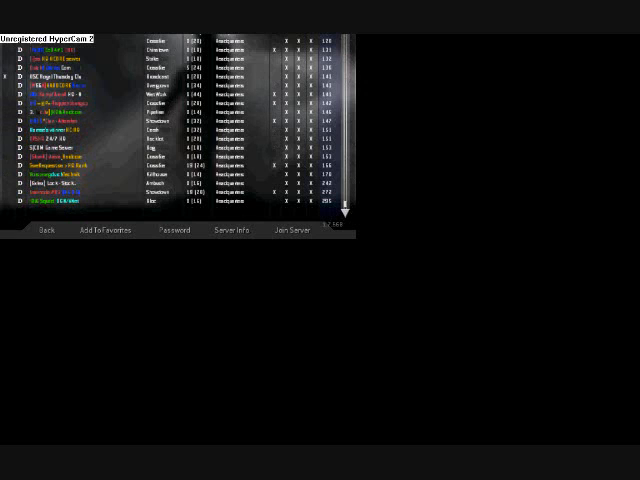